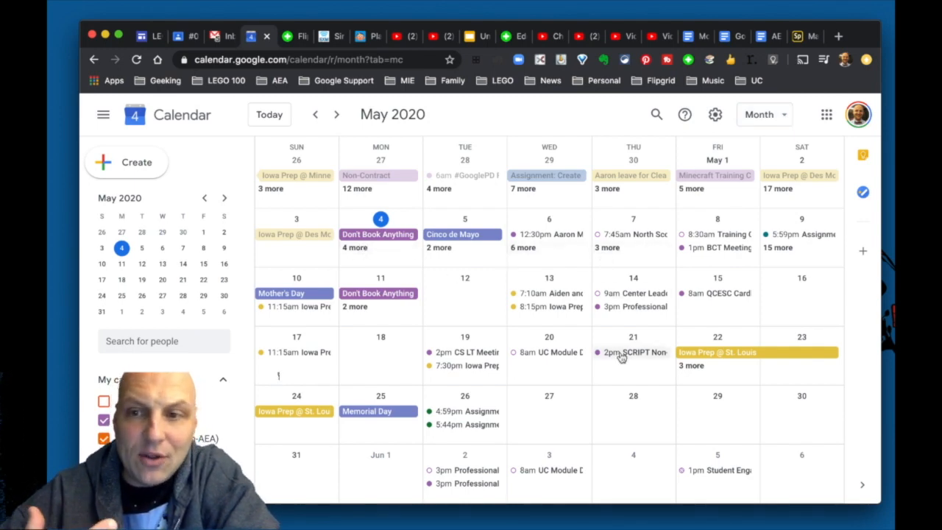
{"action": "mouse_move", "coordinate": [618, 323]}
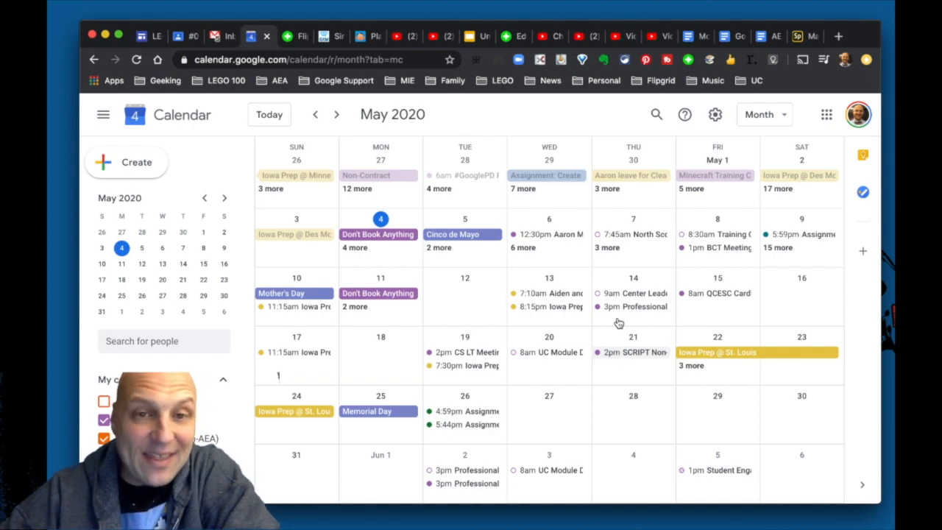
{"action": "mouse_move", "coordinate": [535, 389]}
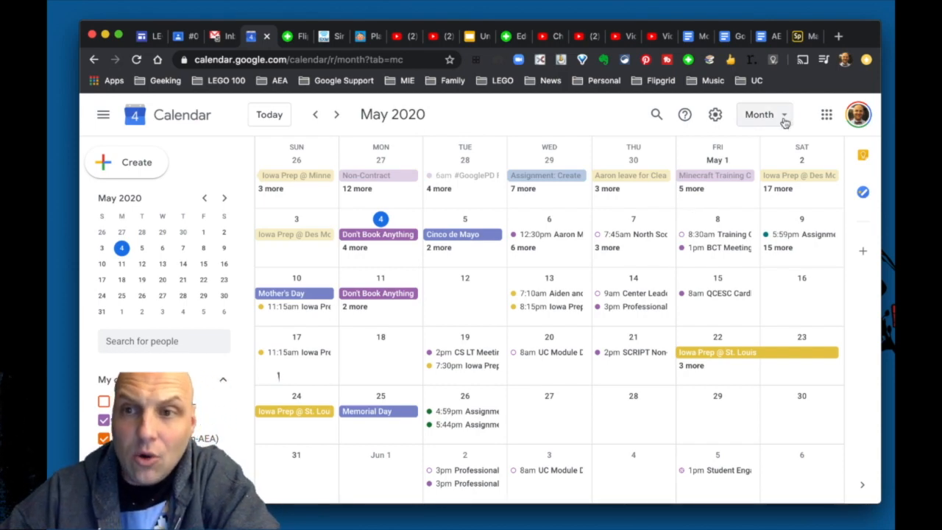
Step: Go to the View options section of Google Calendar's Settings page
{"action": "left_click", "coordinate": [762, 115]}
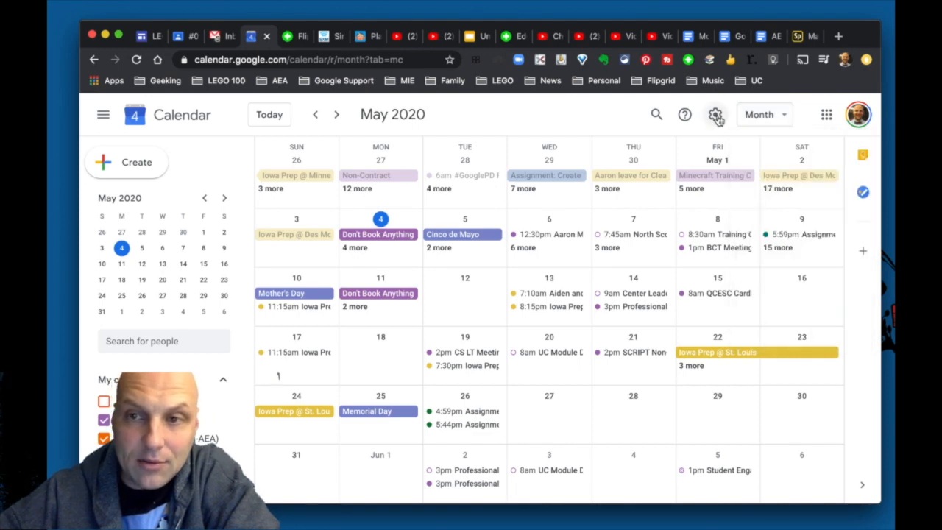
{"action": "left_click", "coordinate": [715, 115]}
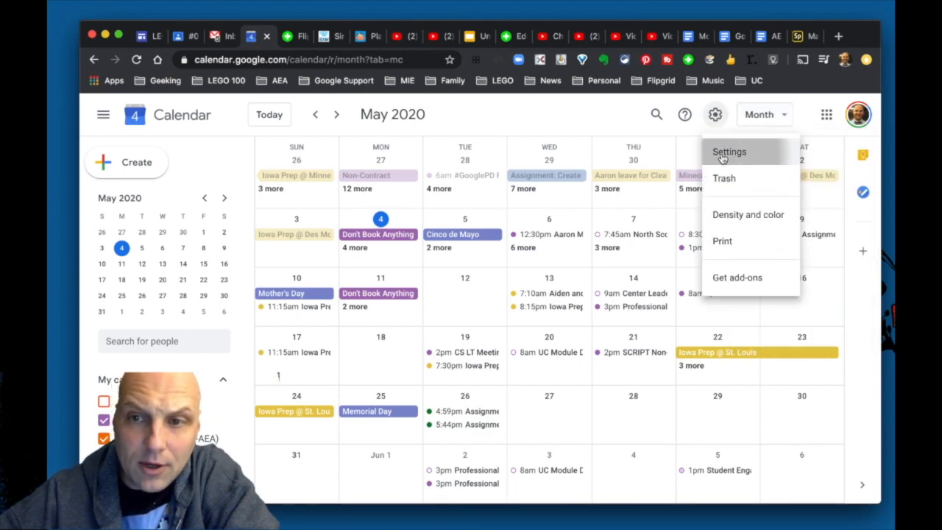
{"action": "left_click", "coordinate": [728, 152]}
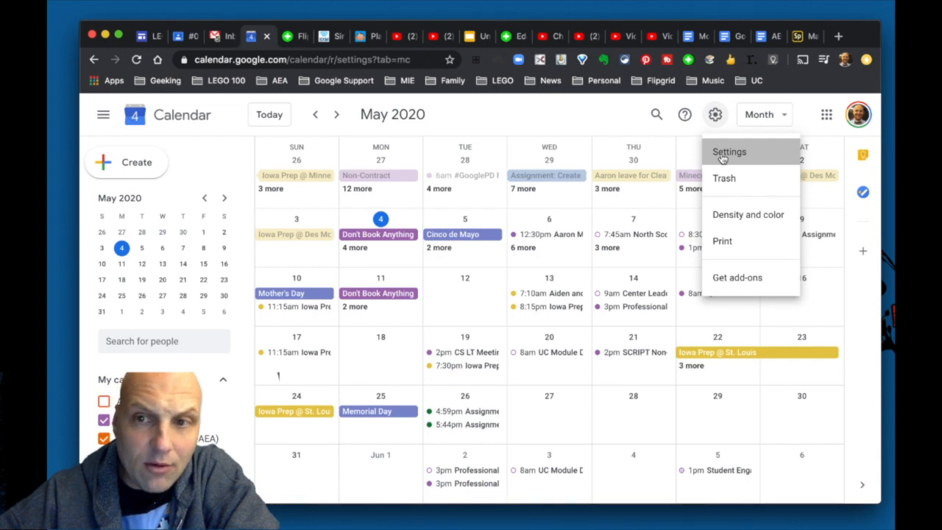
{"action": "left_click", "coordinate": [728, 152]}
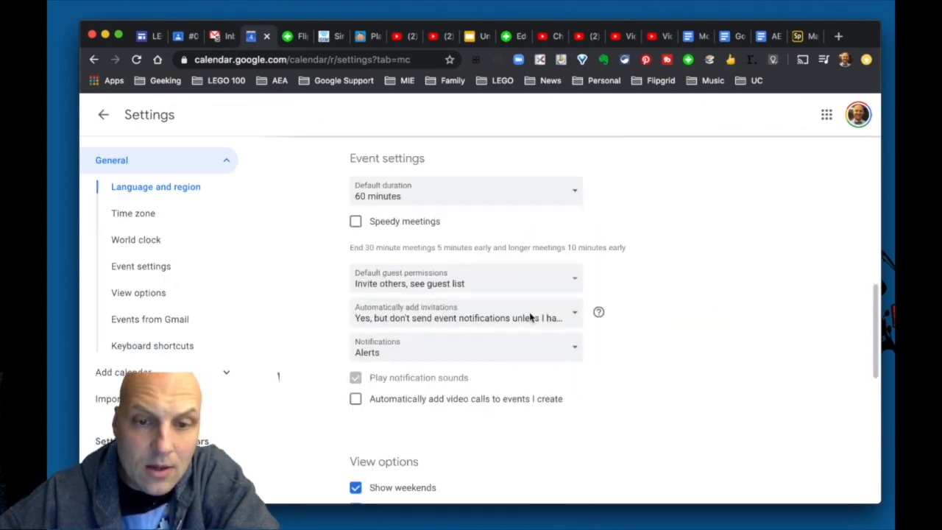
{"action": "scroll", "scroll_direction": "down", "scroll_amount": 3}
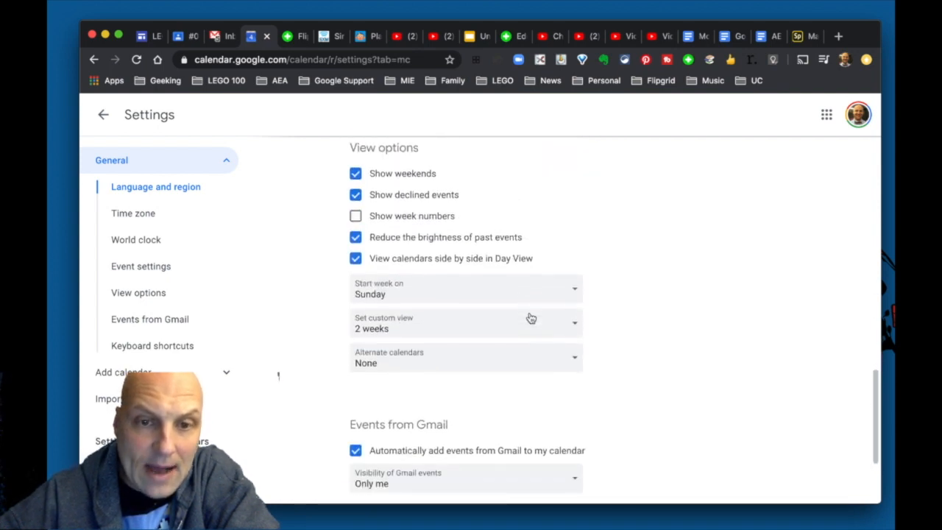
{"action": "mouse_move", "coordinate": [412, 333]}
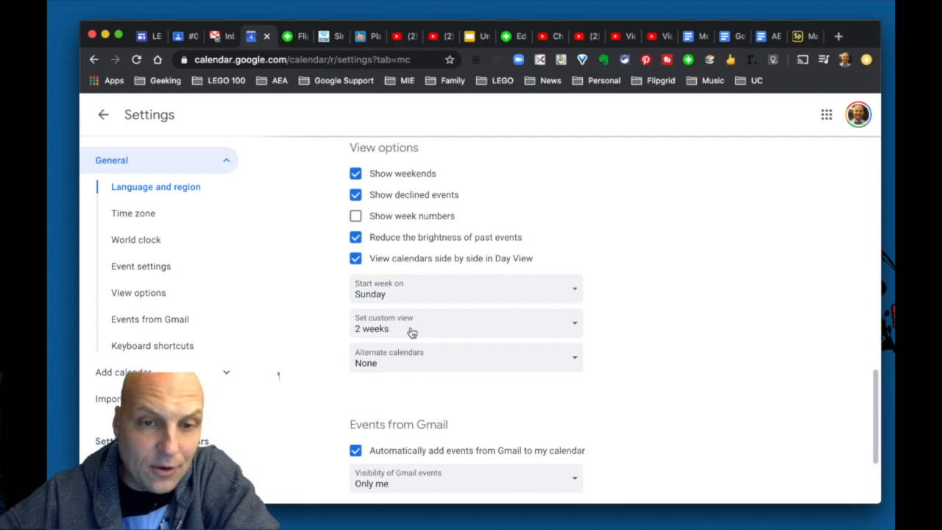
Step: Set the custom view length to 2 weeks
{"action": "left_click", "coordinate": [465, 323]}
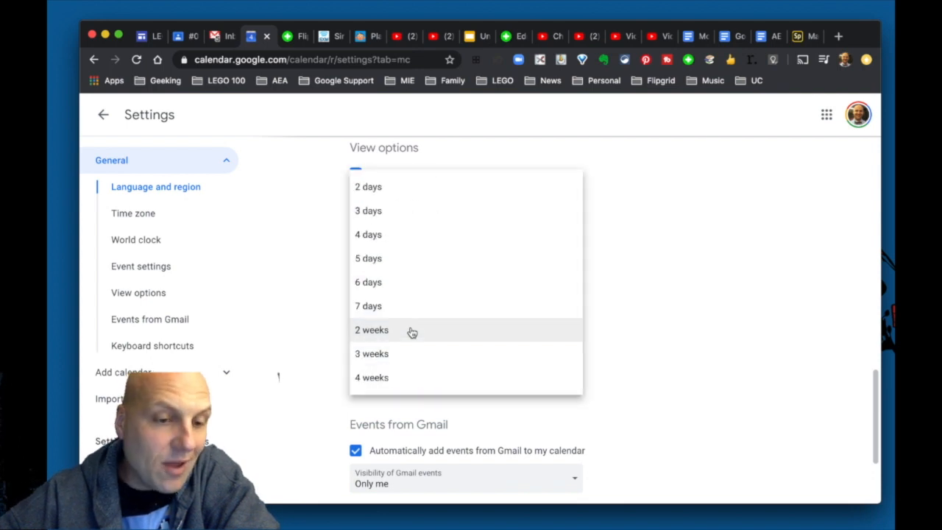
{"action": "mouse_move", "coordinate": [371, 211]}
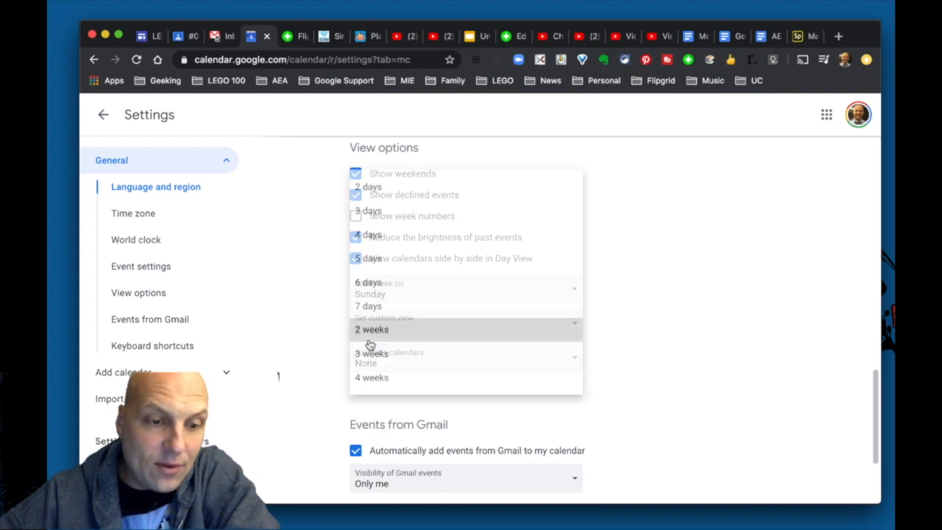
{"action": "left_click", "coordinate": [370, 330]}
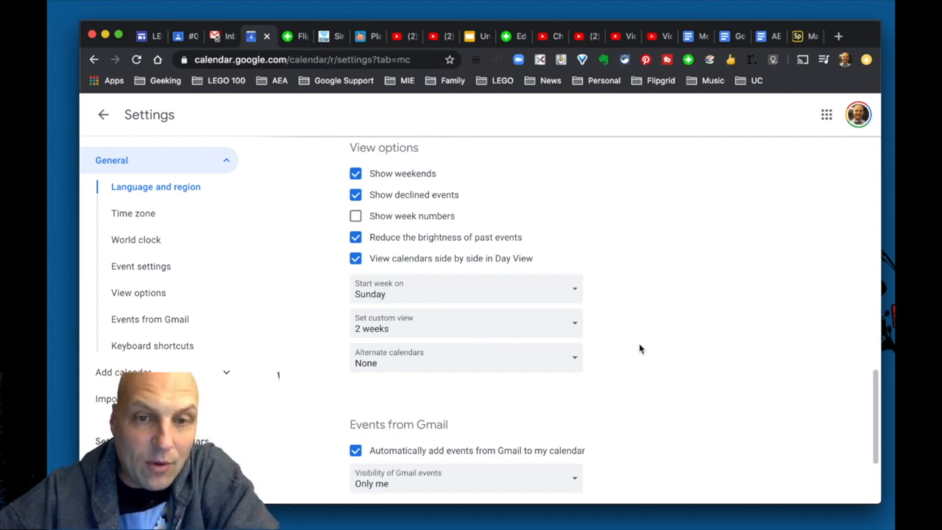
{"action": "mouse_move", "coordinate": [493, 188]}
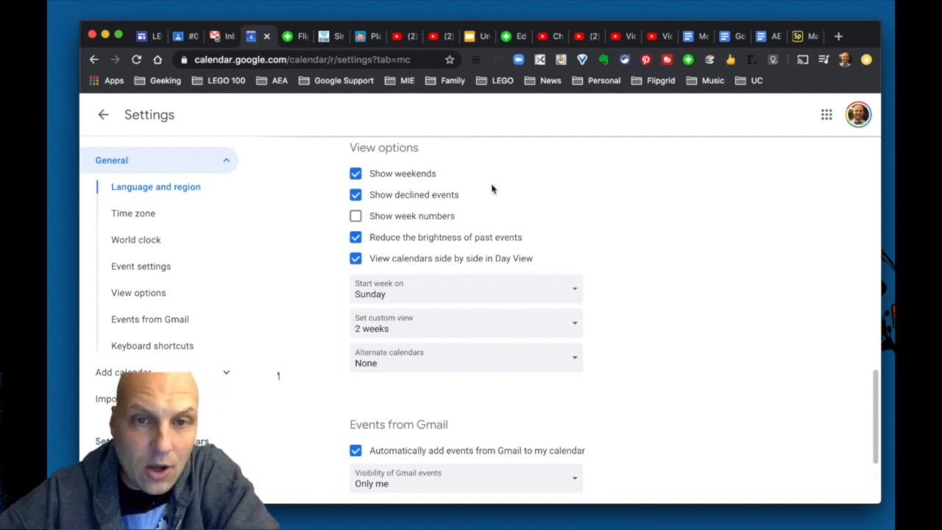
{"action": "mouse_move", "coordinate": [464, 263]}
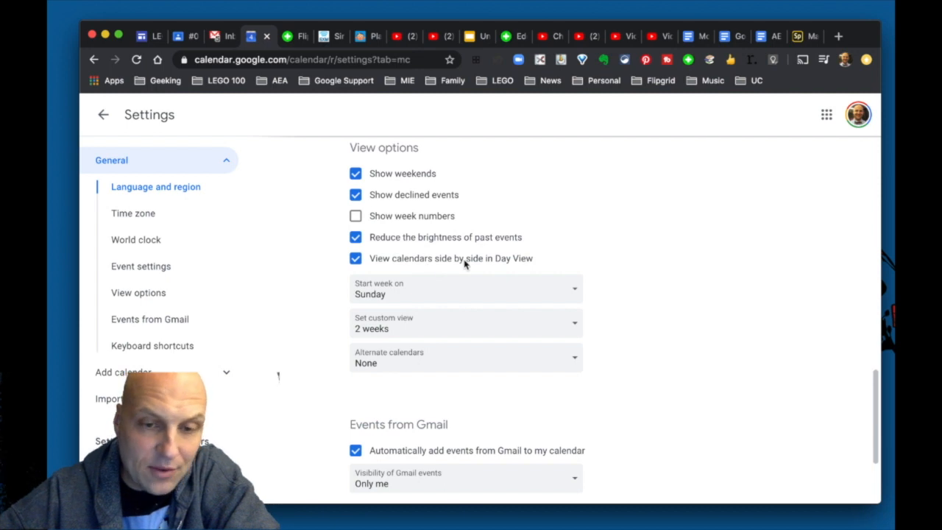
{"action": "mouse_move", "coordinate": [462, 309]}
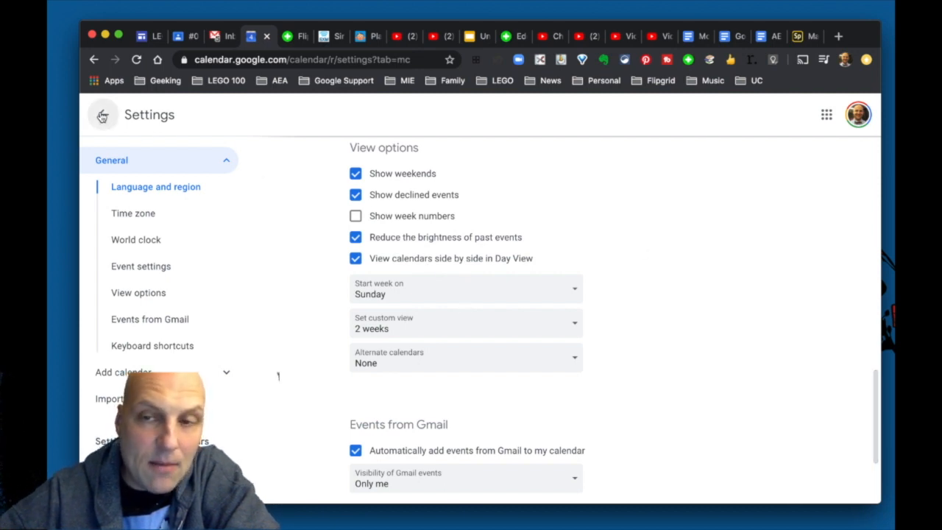
Step: Return to the calendar and show the 2-week custom view covering May 3–16, 2020
{"action": "left_click", "coordinate": [103, 114]}
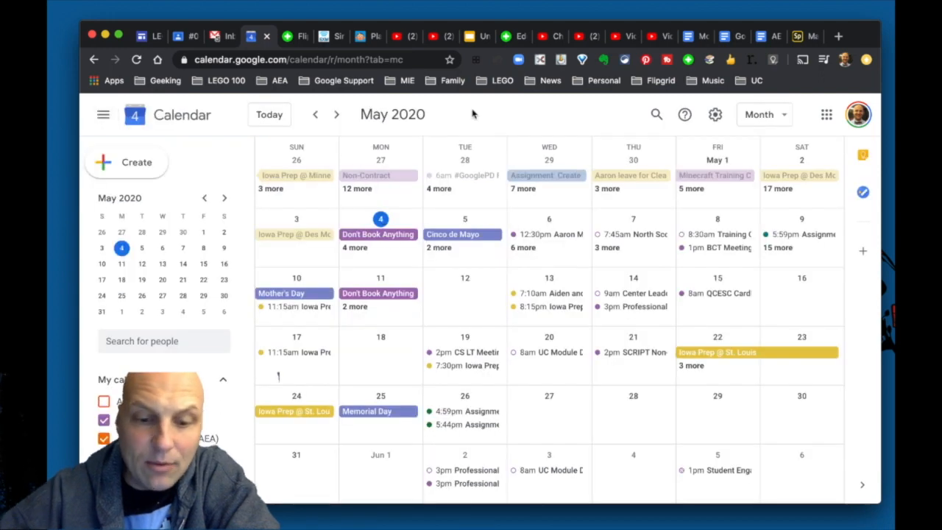
{"action": "left_click", "coordinate": [763, 115]}
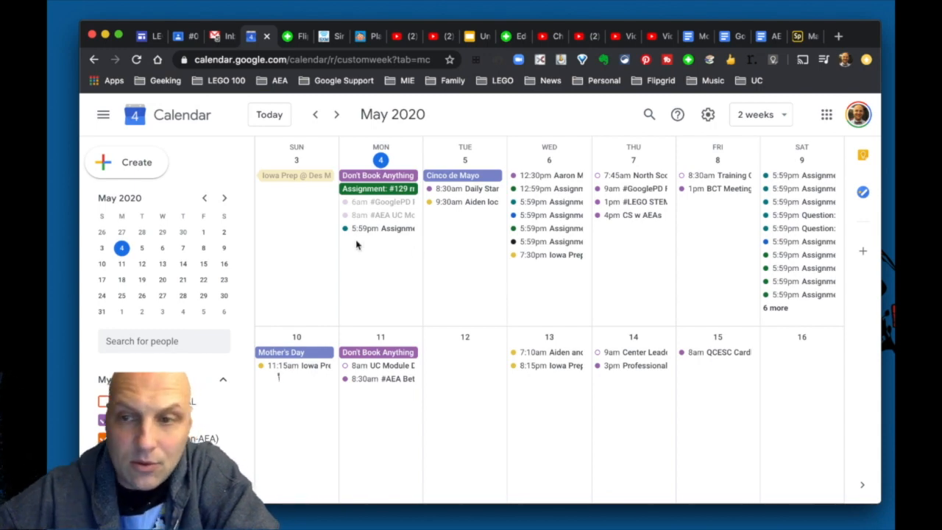
{"action": "mouse_move", "coordinate": [556, 403]}
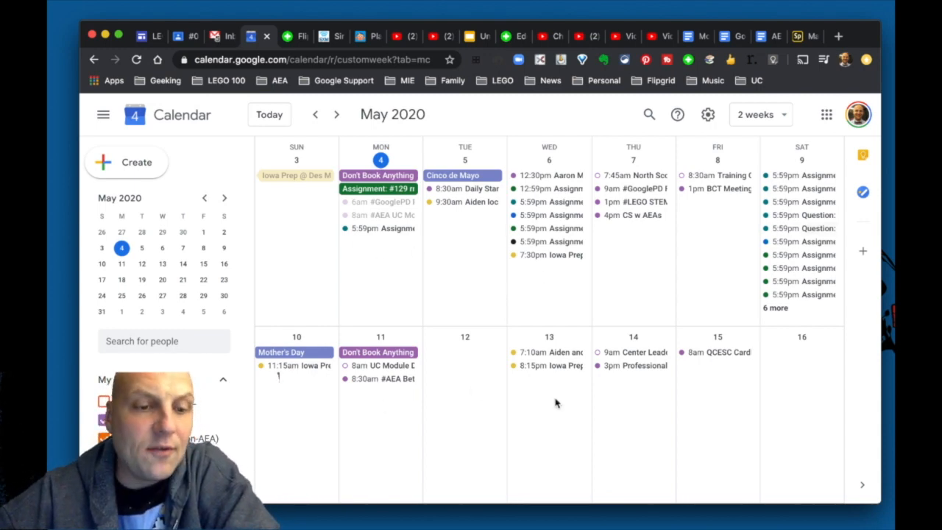
{"action": "mouse_move", "coordinate": [577, 421]}
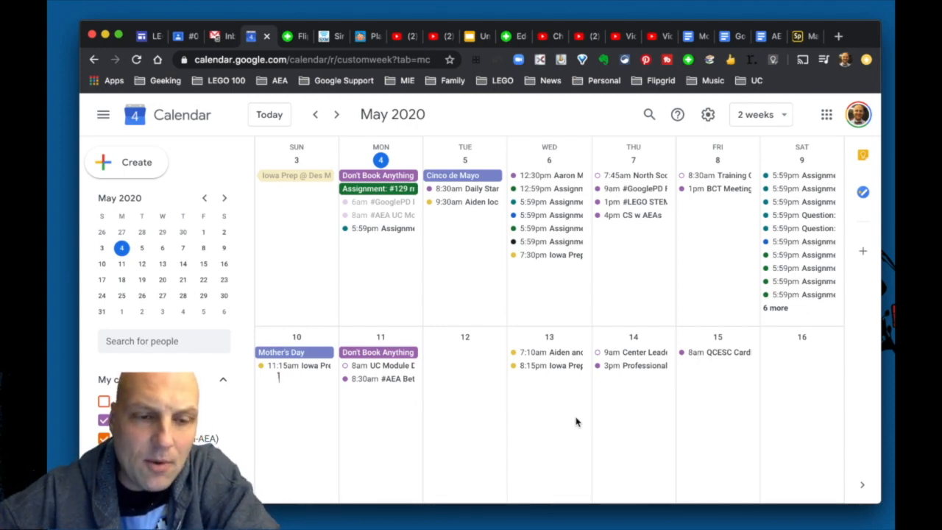
{"action": "mouse_move", "coordinate": [695, 249]}
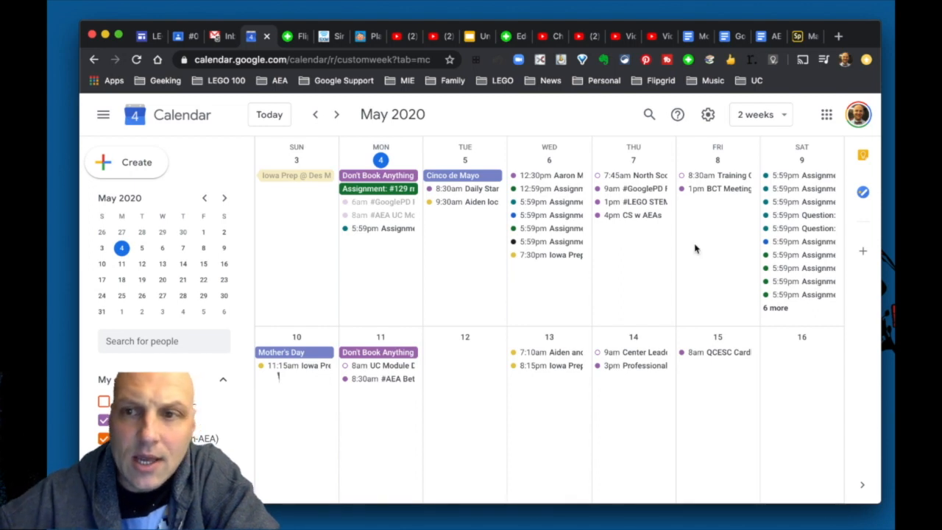
Step: Switch to Schedule view listing May 2020 events from Monday, May 4, and browse the agenda
{"action": "left_click", "coordinate": [758, 115]}
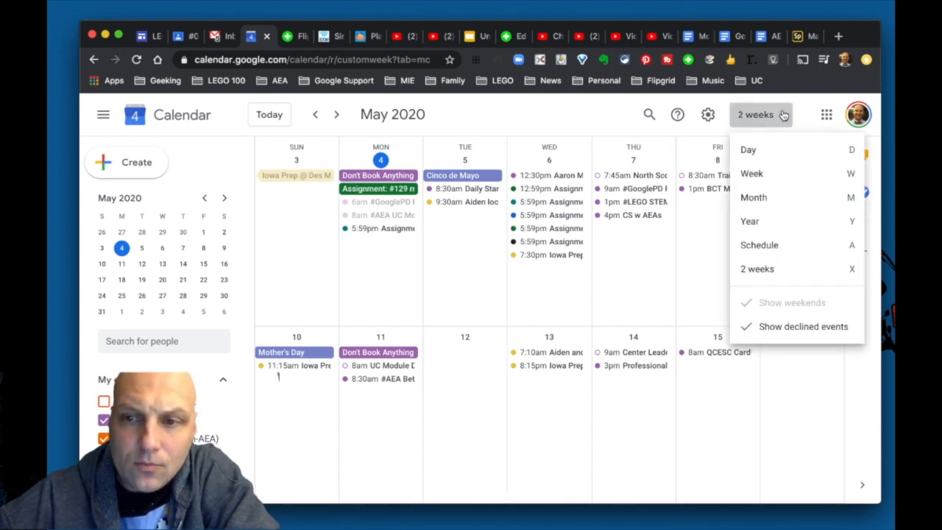
{"action": "mouse_move", "coordinate": [759, 245]}
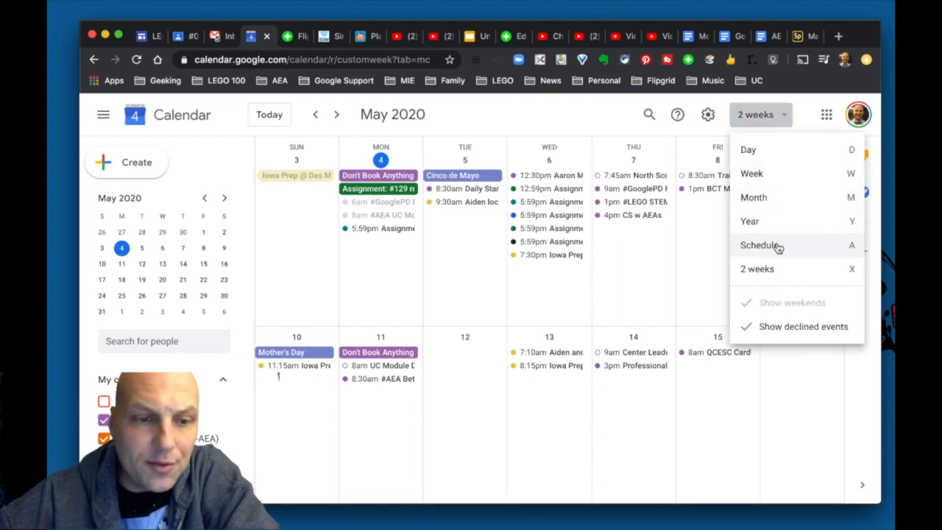
{"action": "left_click", "coordinate": [758, 244]}
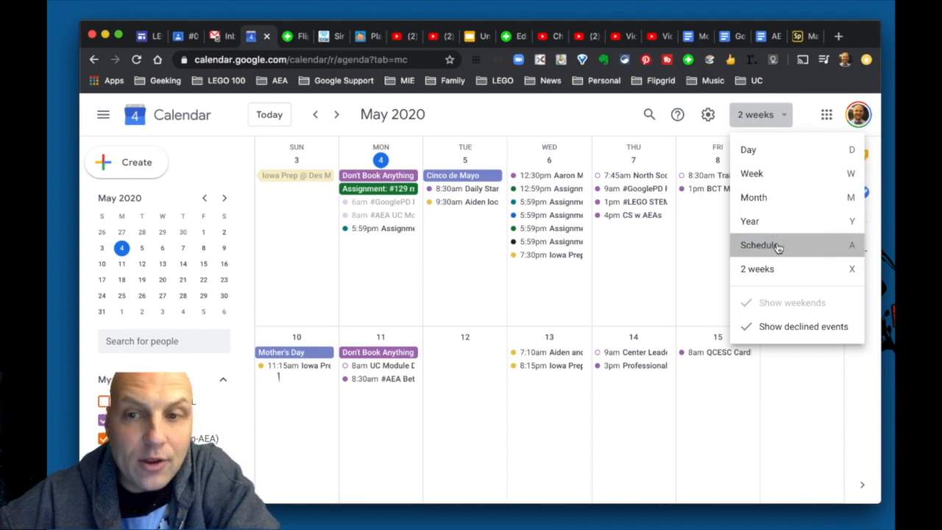
{"action": "left_click", "coordinate": [760, 245]}
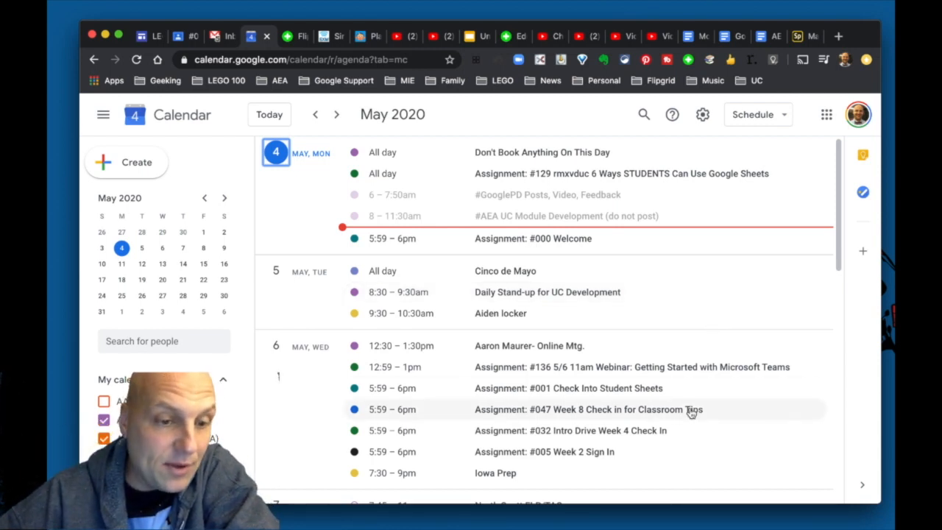
{"action": "mouse_move", "coordinate": [661, 291]}
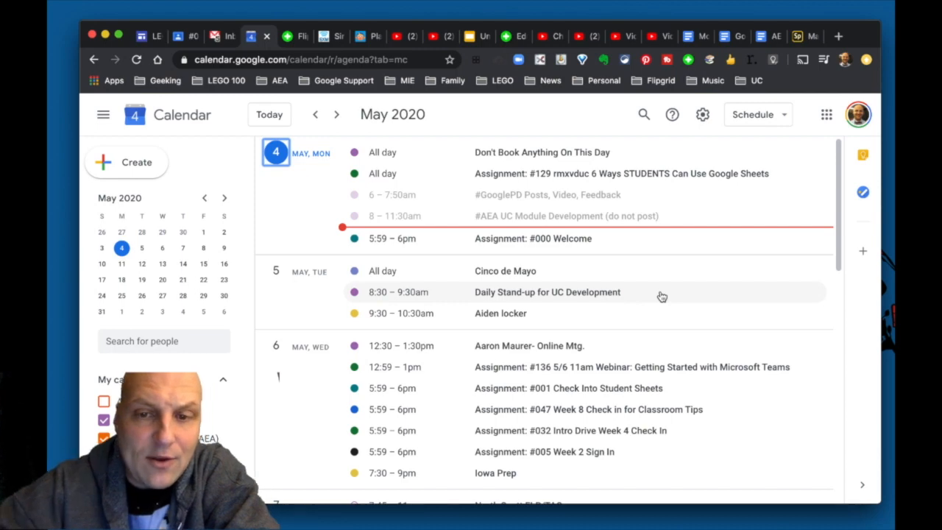
{"action": "scroll", "scroll_direction": "down", "scroll_amount": 3}
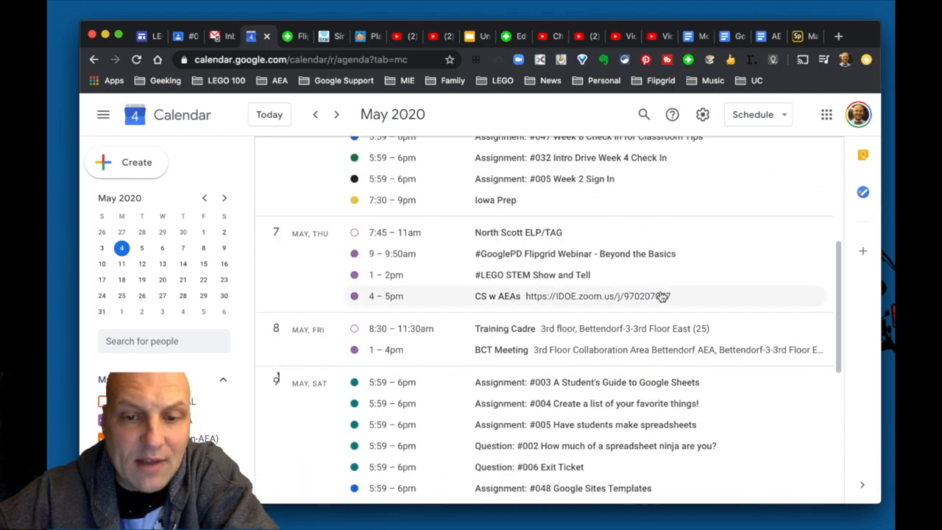
{"action": "scroll", "scroll_direction": "up", "scroll_amount": 3}
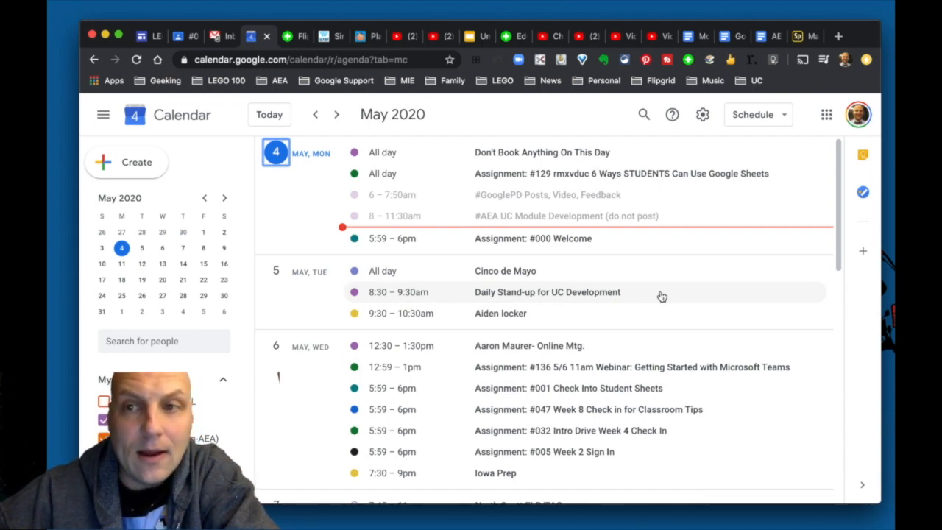
{"action": "left_click", "coordinate": [752, 114]}
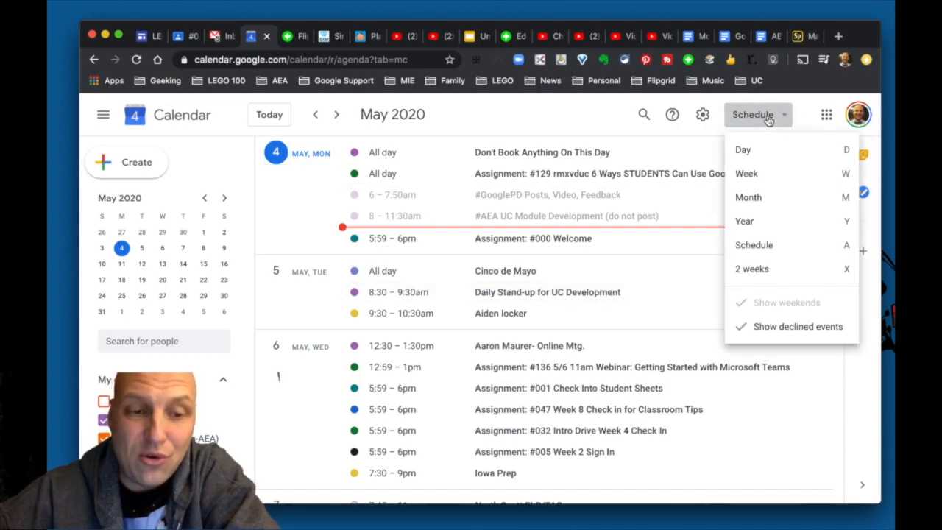
{"action": "mouse_move", "coordinate": [742, 150]}
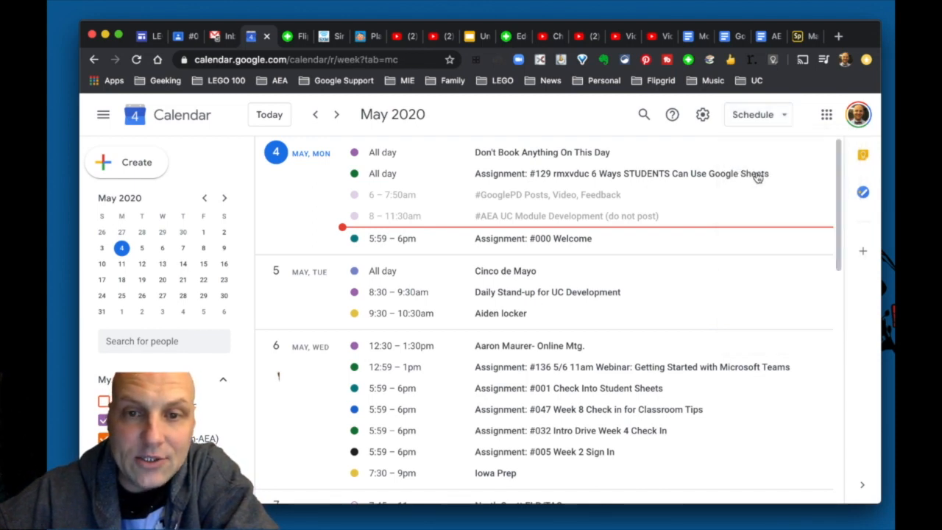
{"action": "left_click", "coordinate": [757, 115]}
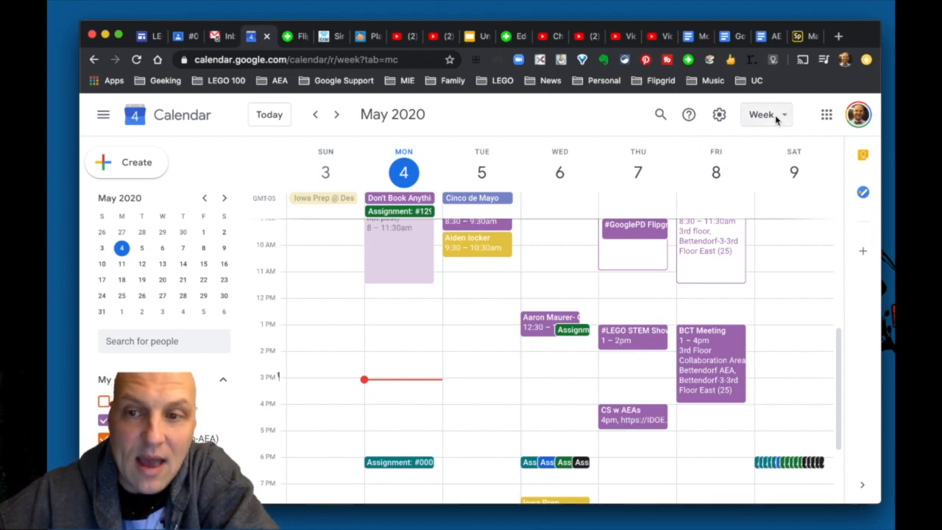
{"action": "left_click", "coordinate": [762, 114]}
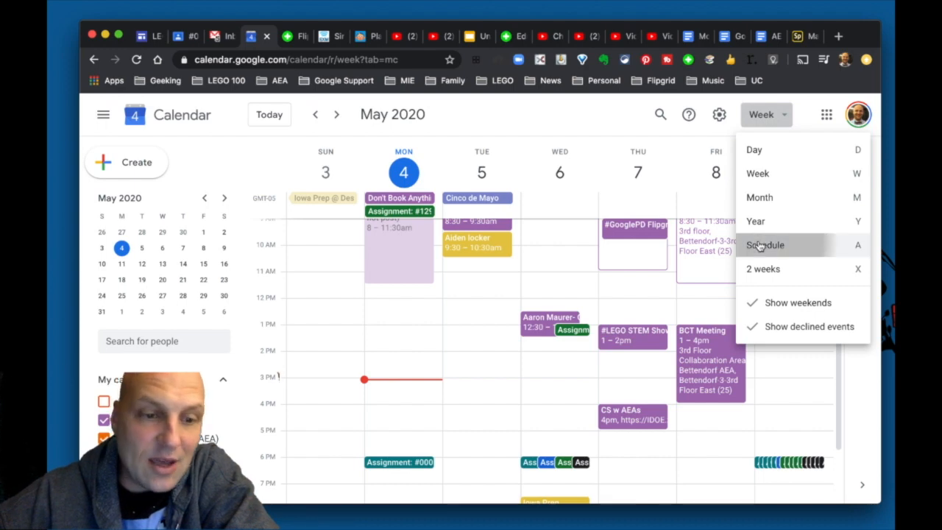
{"action": "left_click", "coordinate": [765, 245]}
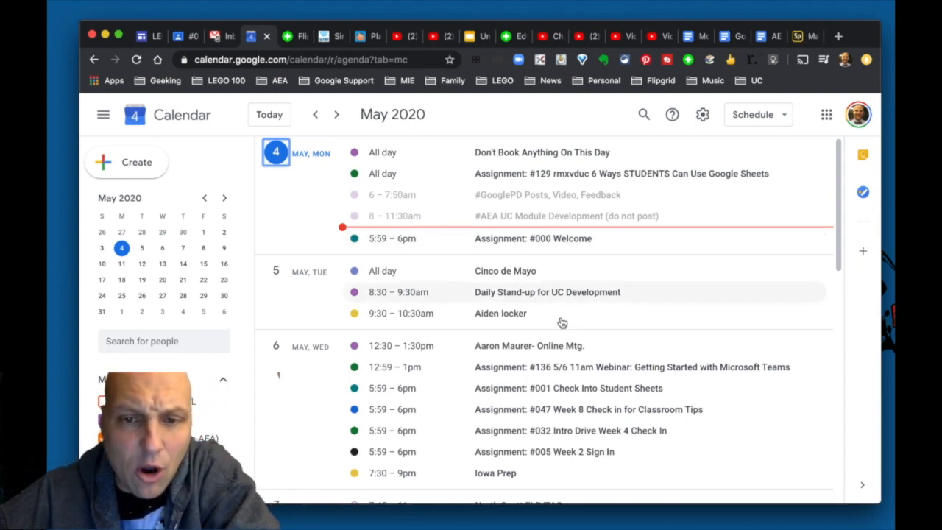
{"action": "mouse_move", "coordinate": [774, 277]}
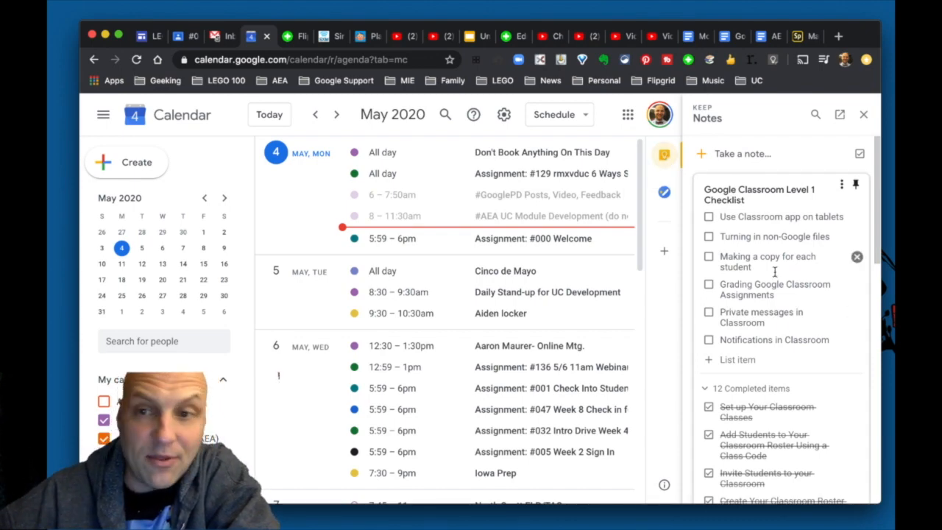
{"action": "mouse_move", "coordinate": [663, 195]}
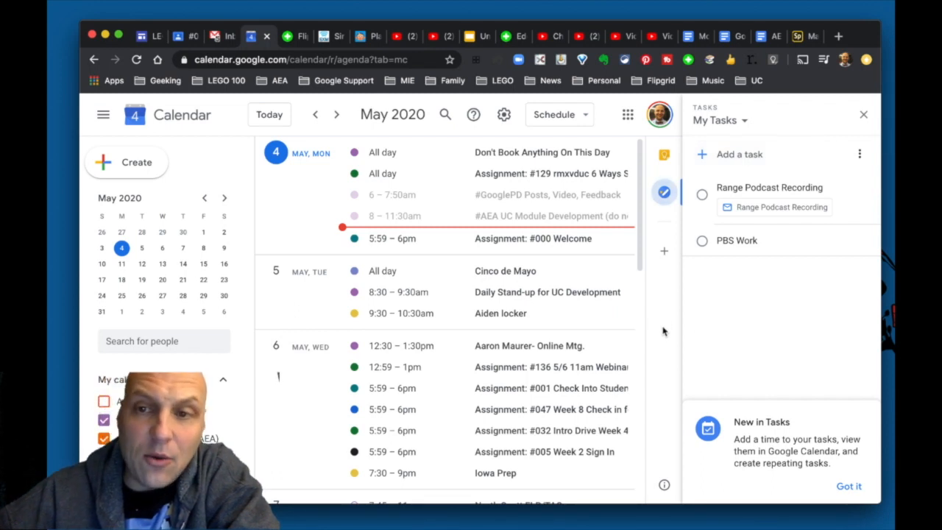
{"action": "left_click", "coordinate": [863, 114]}
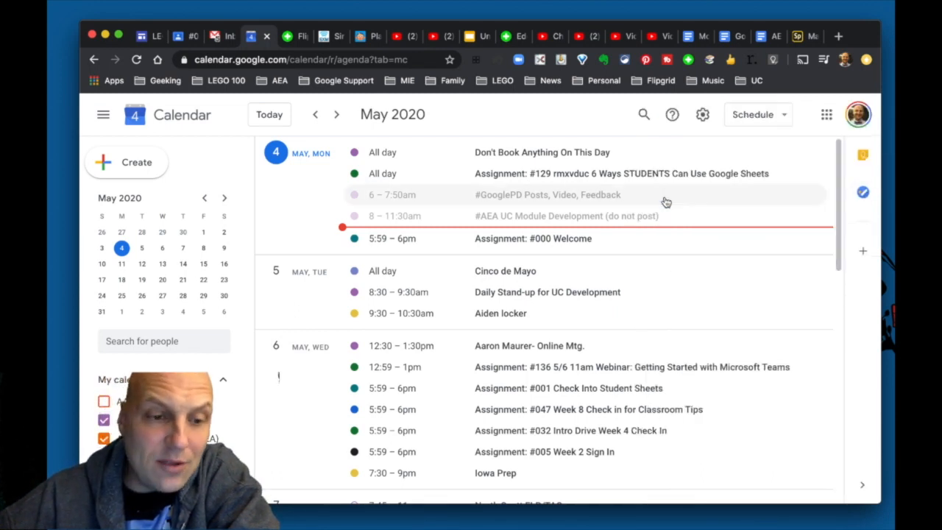
{"action": "mouse_move", "coordinate": [772, 251]}
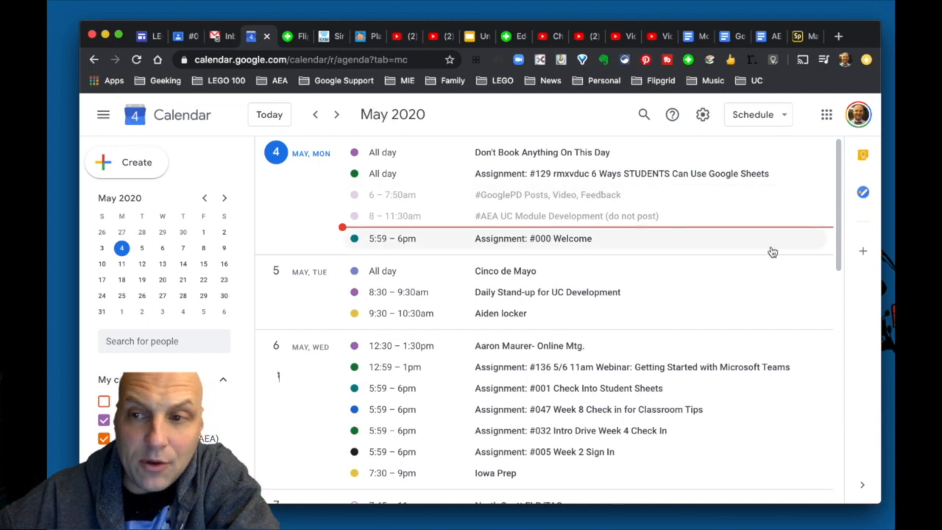
{"action": "mouse_move", "coordinate": [837, 259]}
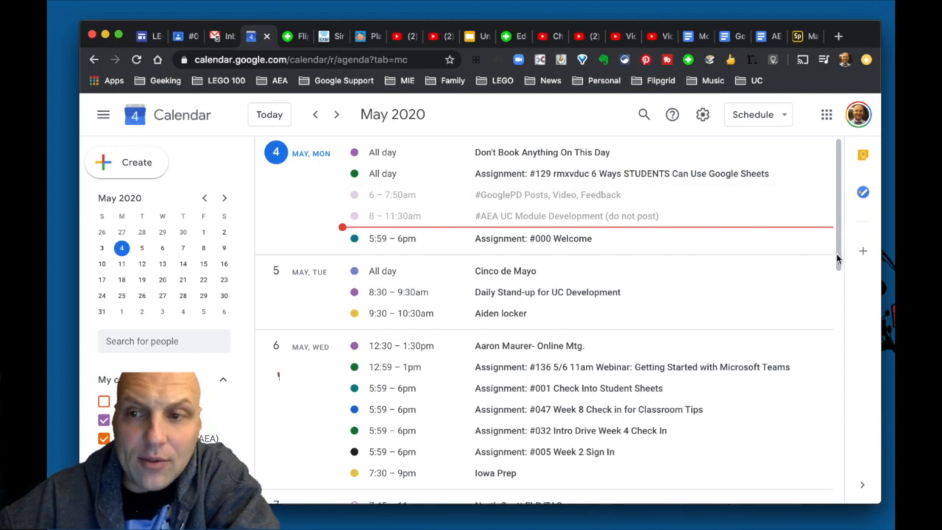